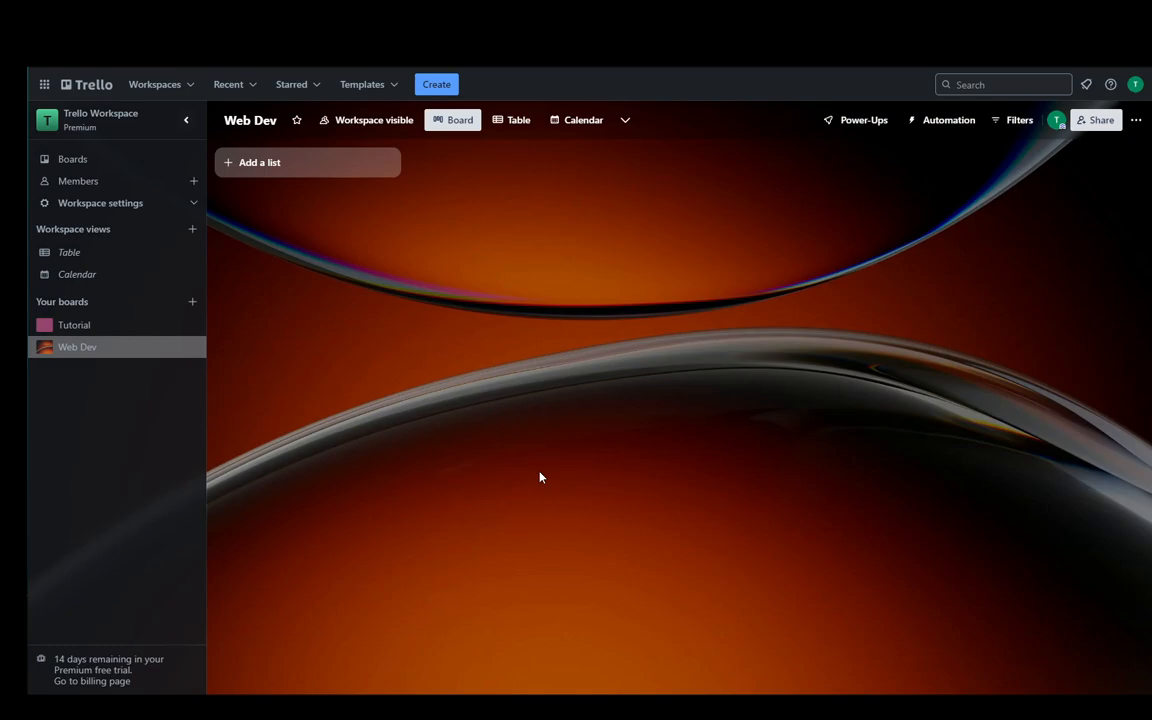
{"action": "mouse_move", "coordinate": [307, 162]}
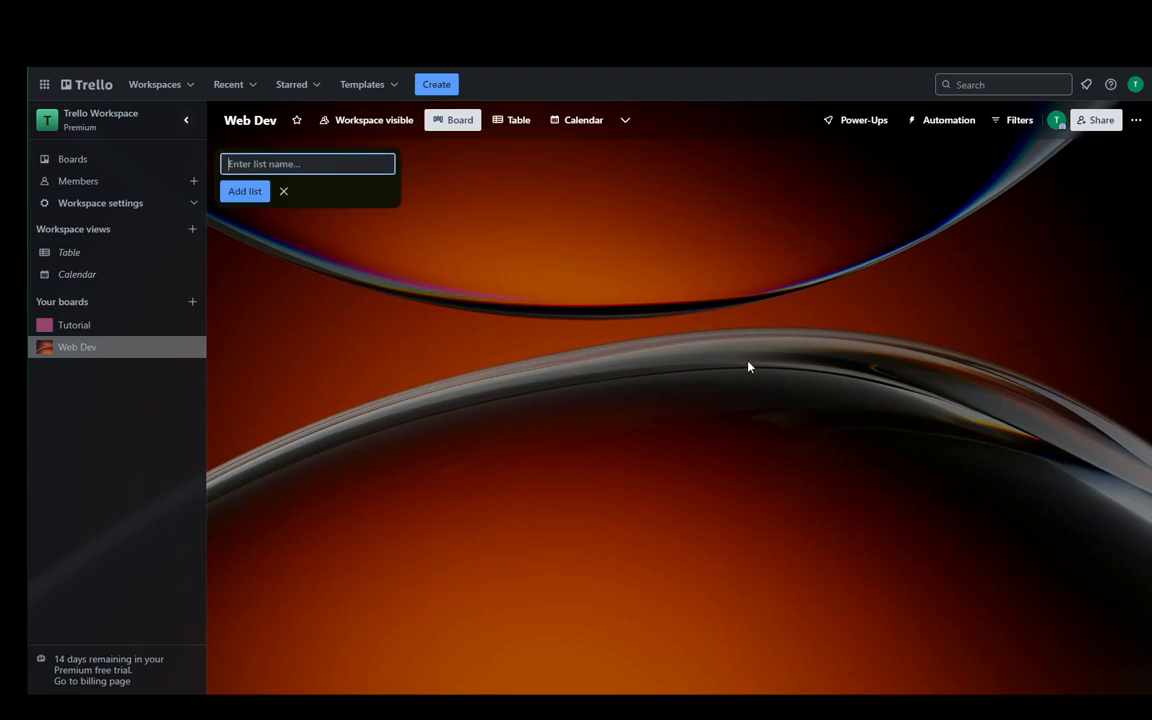
{"action": "mouse_move", "coordinate": [573, 260]}
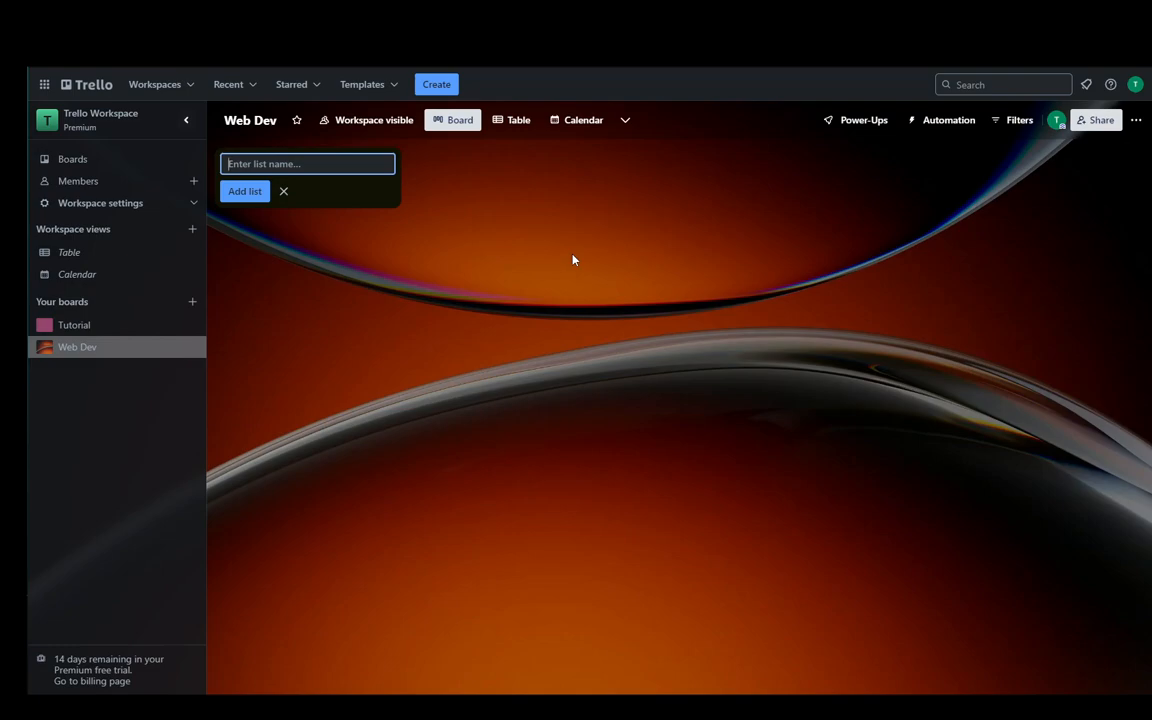
Step: Type 'Epic #' as the new list's name on the Web Dev board
{"action": "type", "text": "Epic #"}
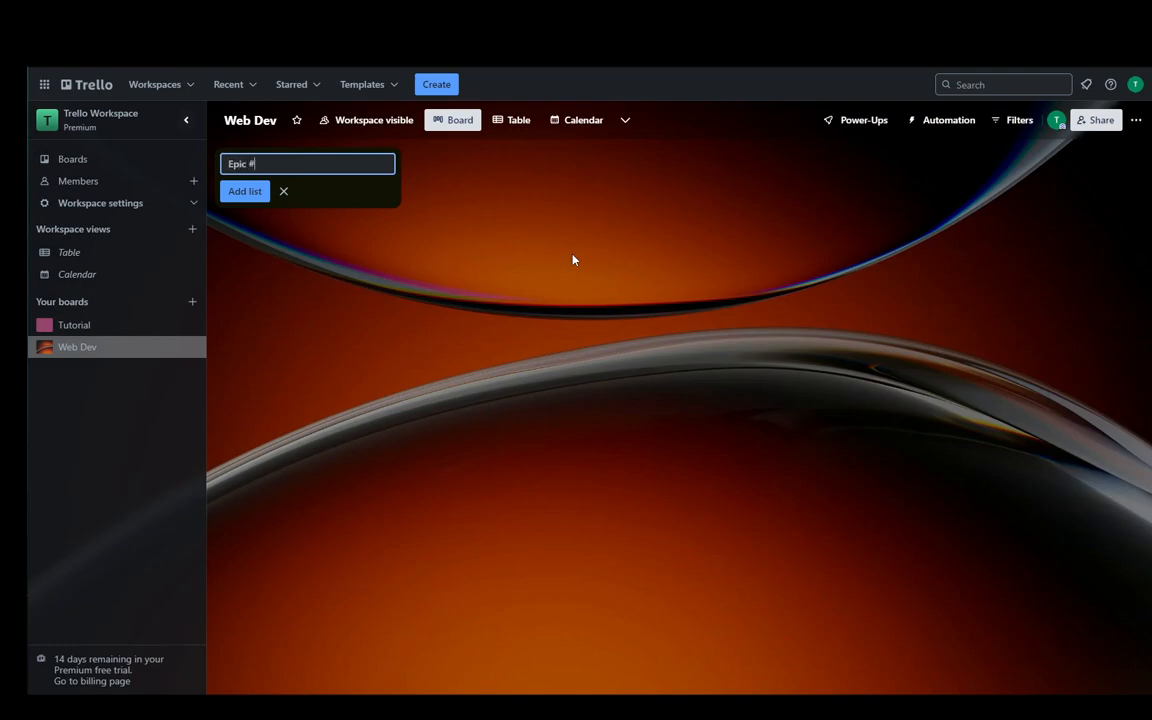
Step: Change the Epic #1 list's colour to purple and start its first card
{"action": "left_click", "coordinate": [244, 191]}
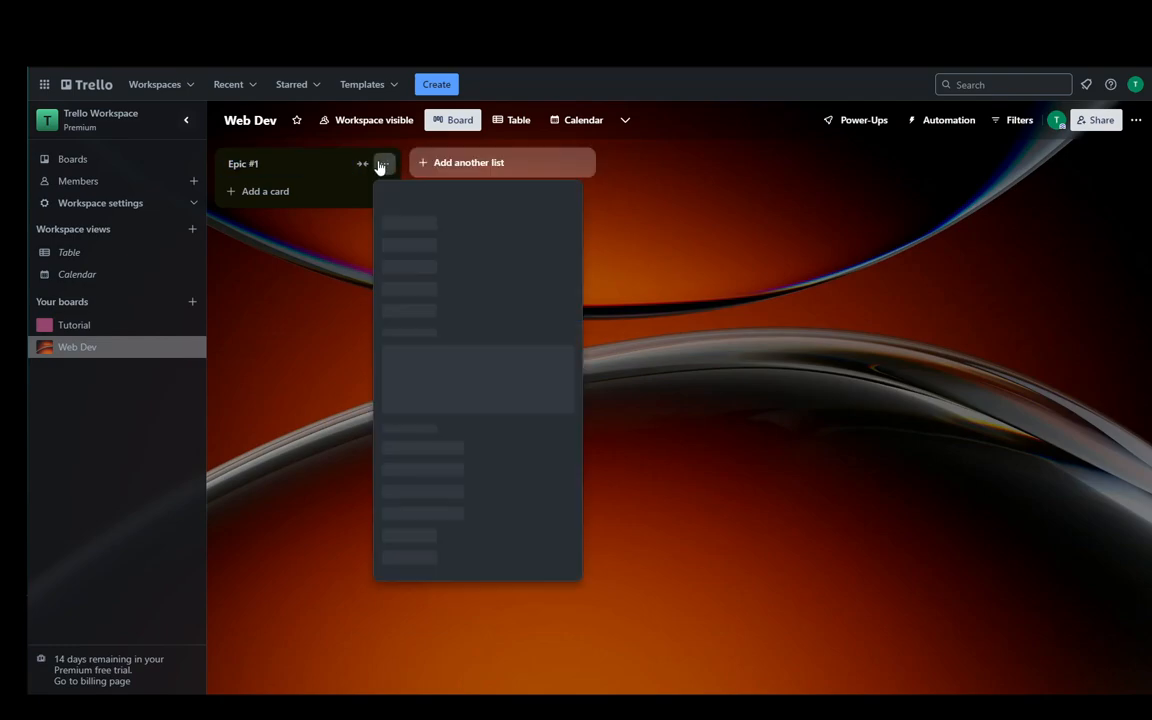
{"action": "left_click", "coordinate": [384, 163]}
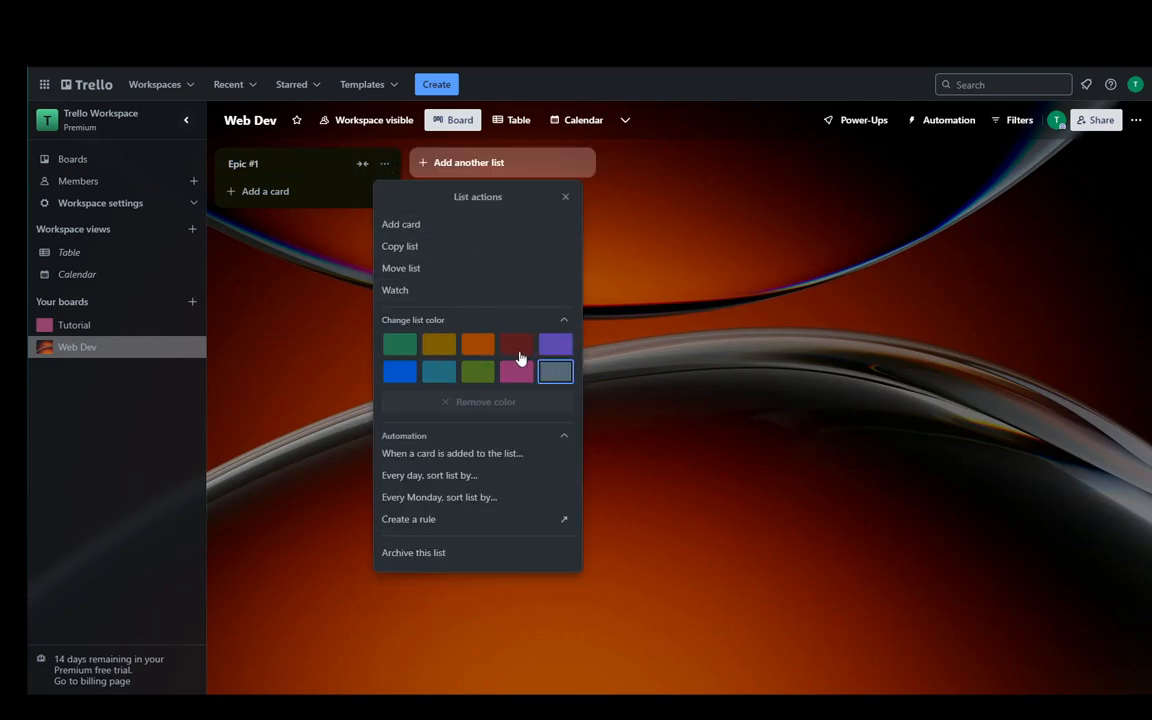
{"action": "left_click", "coordinate": [555, 344]}
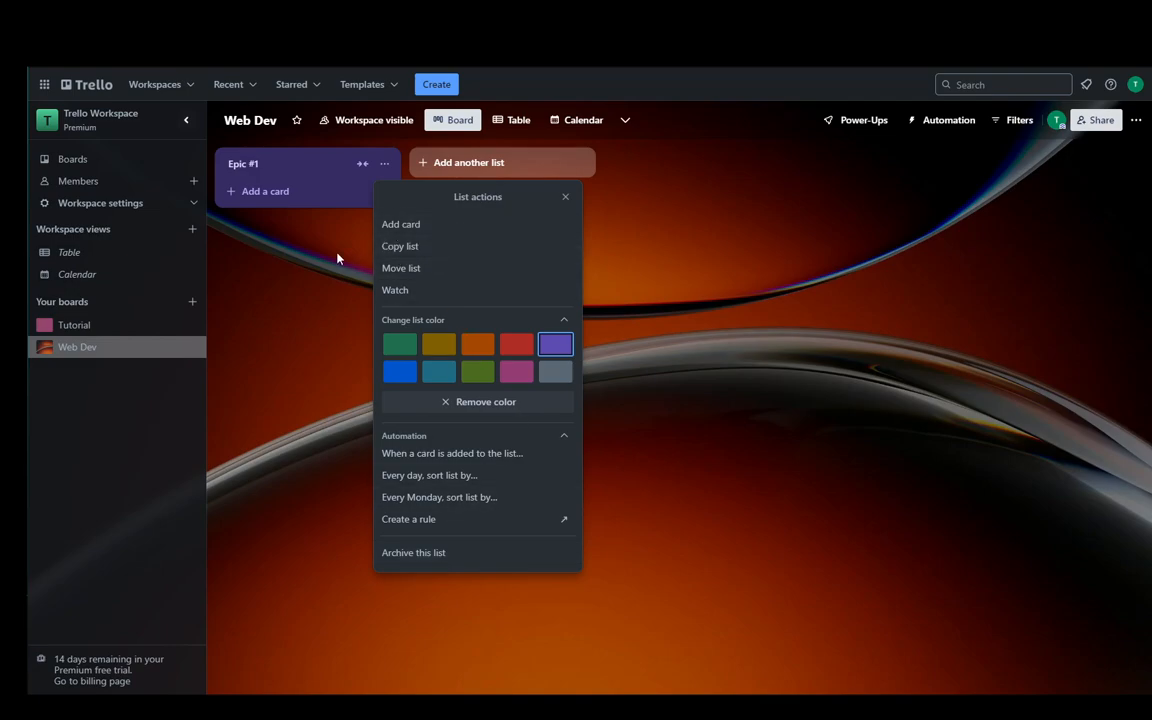
{"action": "left_click", "coordinate": [401, 224]}
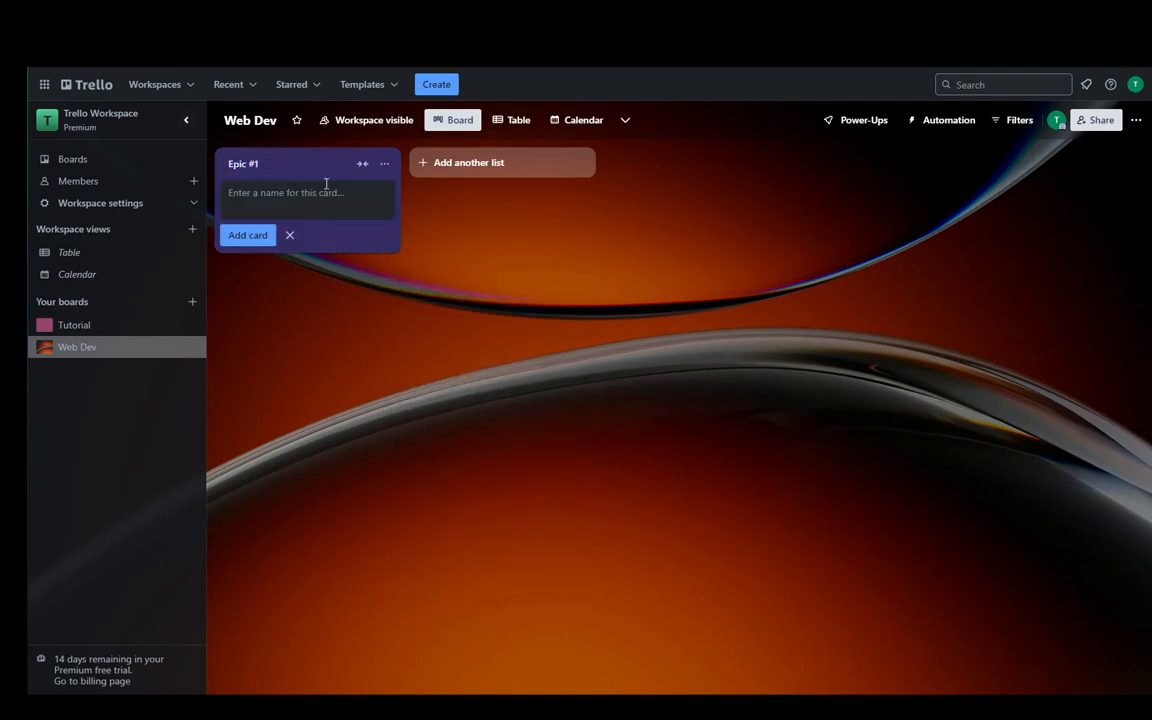
Step: Add the User story 1 card to Epic #1 and open its details
{"action": "type", "text": "User sto"}
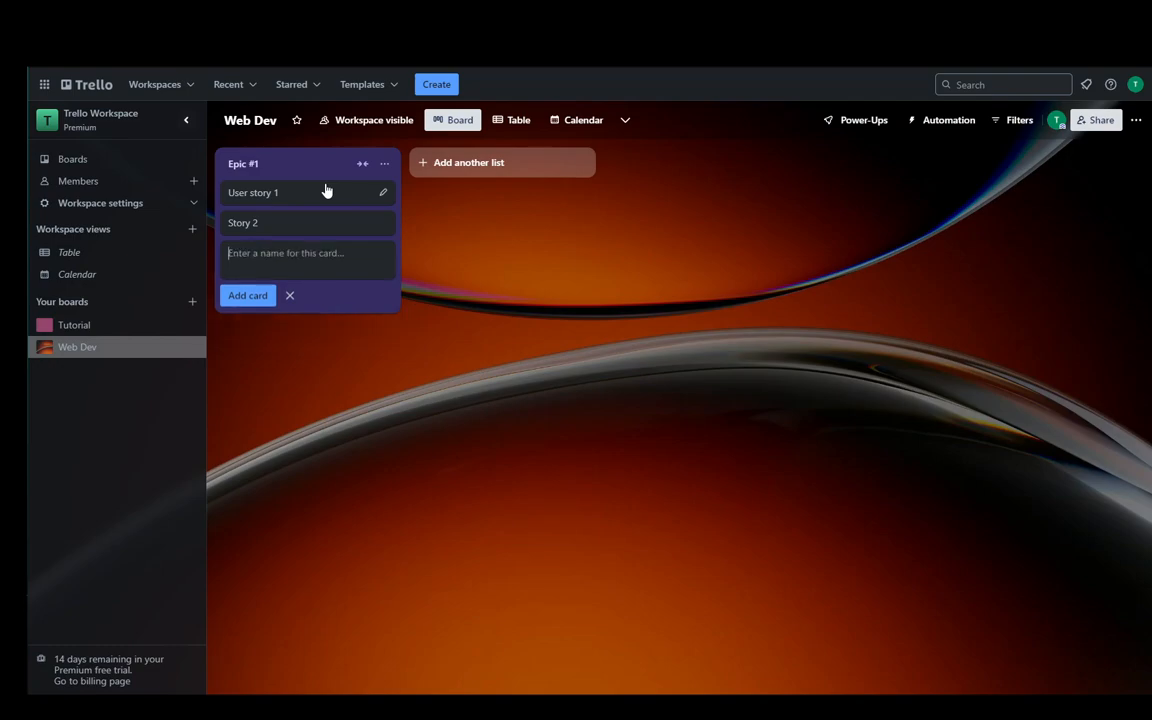
{"action": "left_click", "coordinate": [253, 192]}
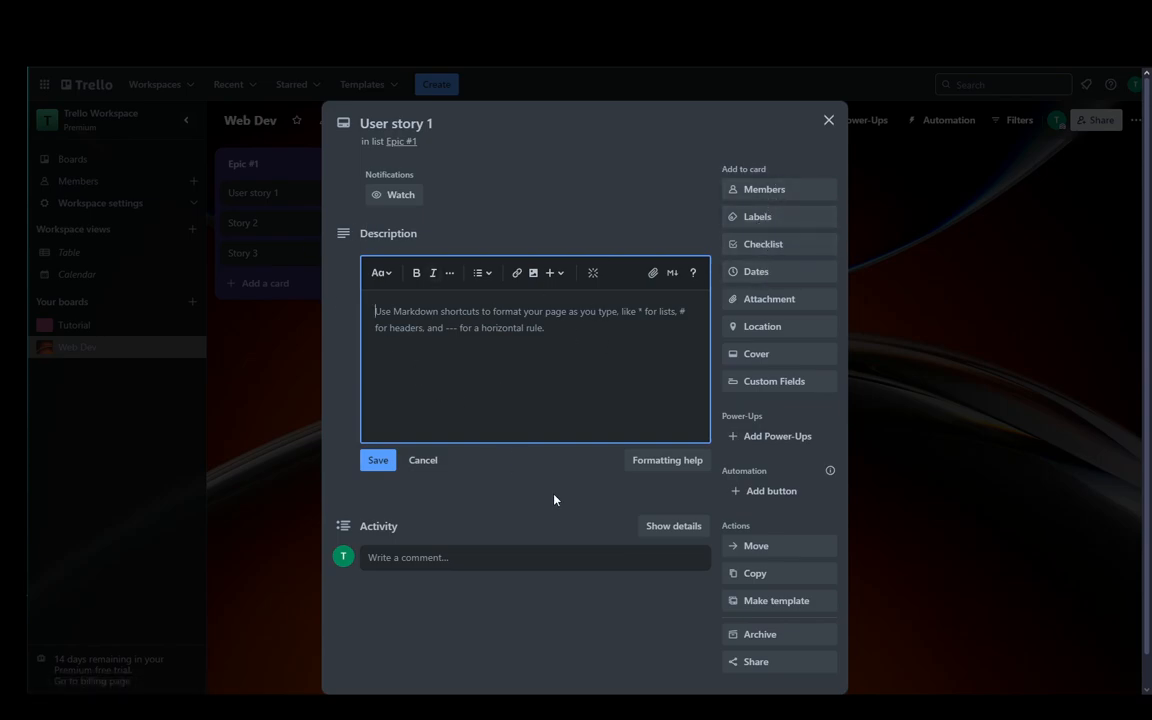
{"action": "mouse_move", "coordinate": [628, 510]}
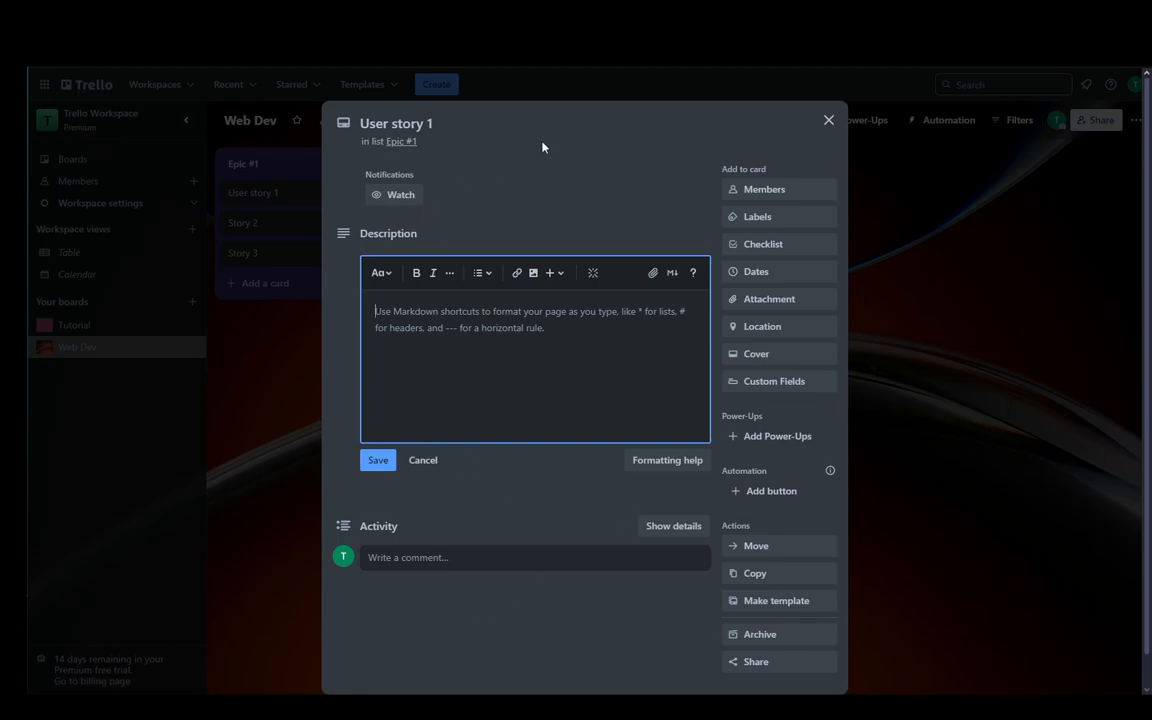
{"action": "mouse_move", "coordinate": [827, 120]}
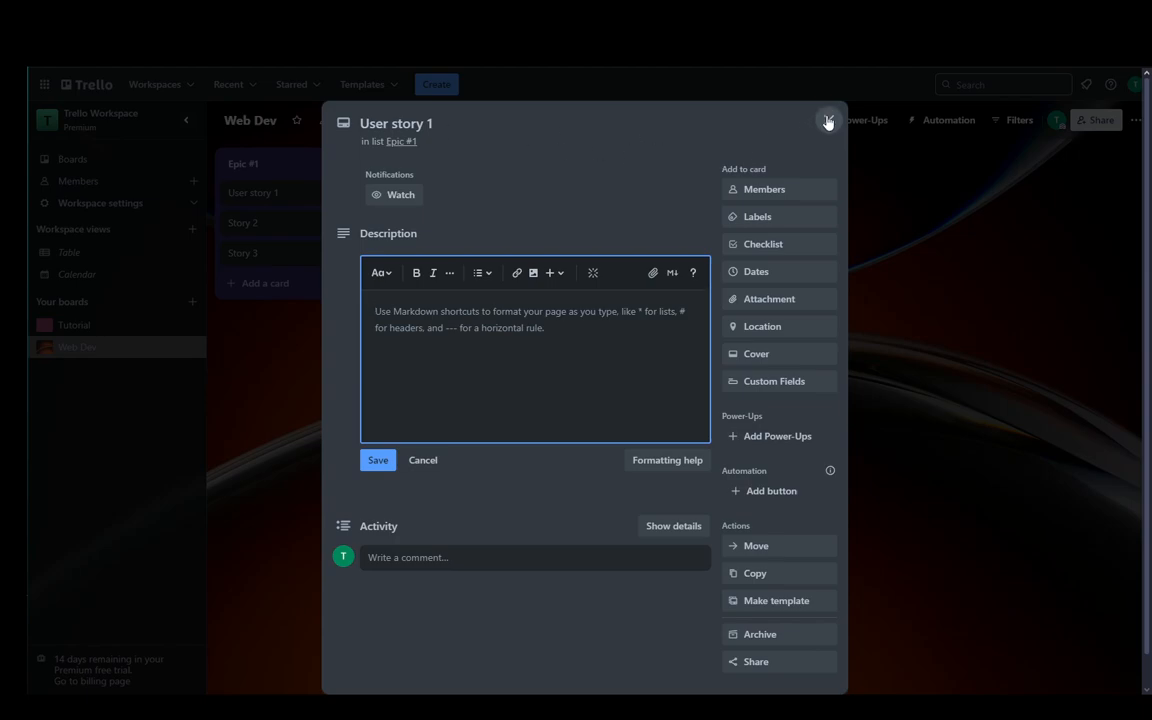
Step: Close the User story 1 card details without adding a description
{"action": "left_click", "coordinate": [828, 122]}
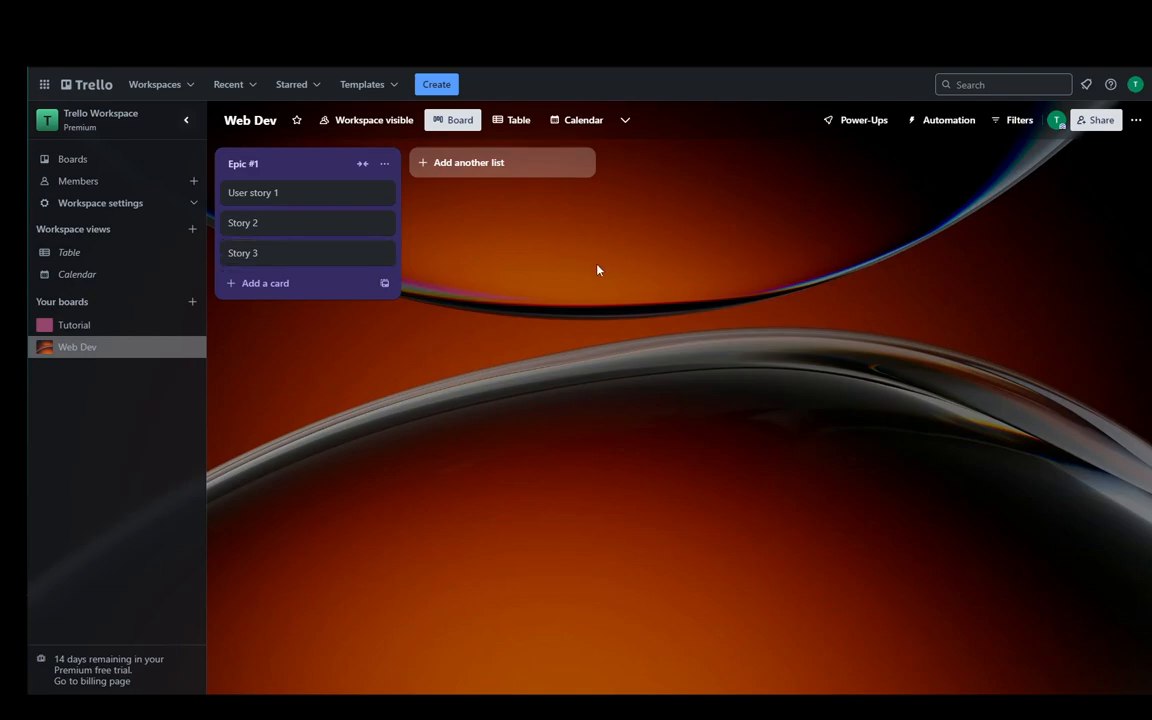
{"action": "mouse_move", "coordinate": [561, 273]}
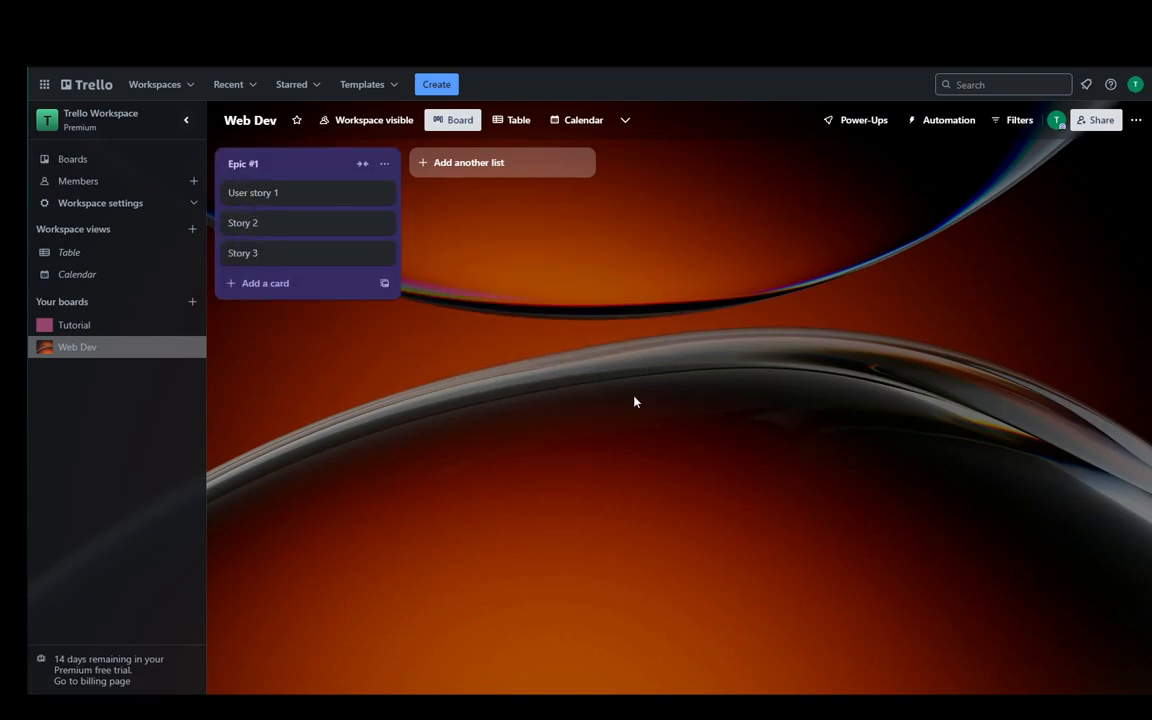
{"action": "mouse_move", "coordinate": [310, 163]}
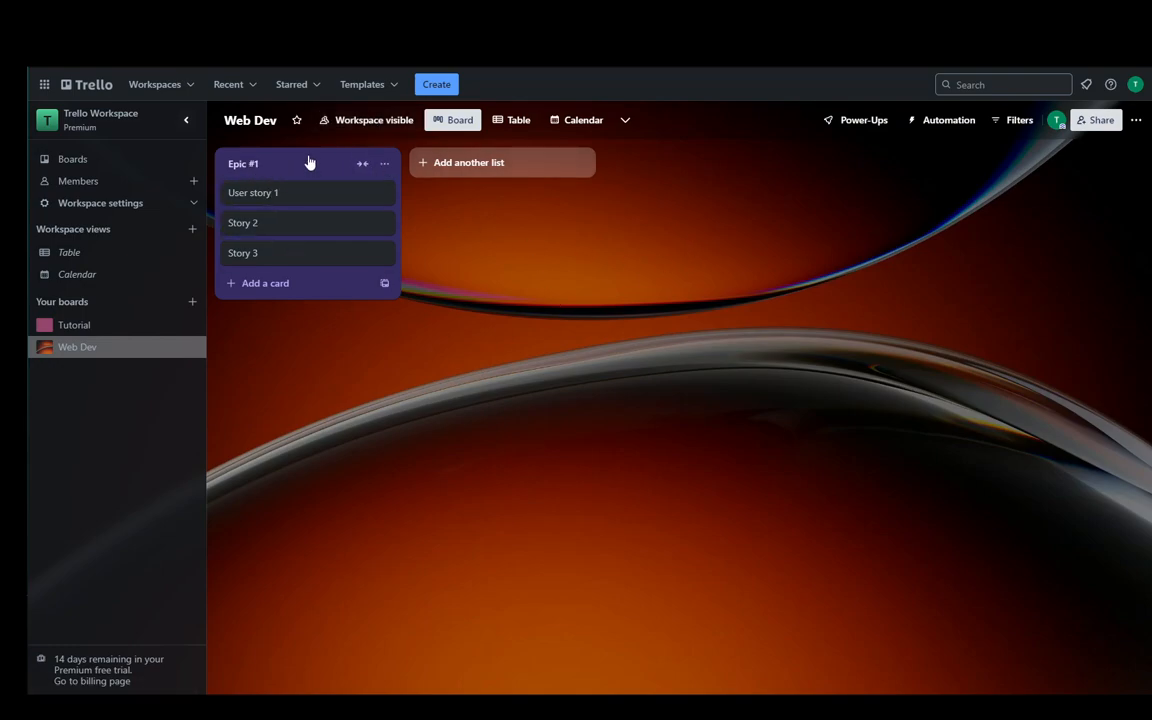
{"action": "mouse_move", "coordinate": [778, 417]}
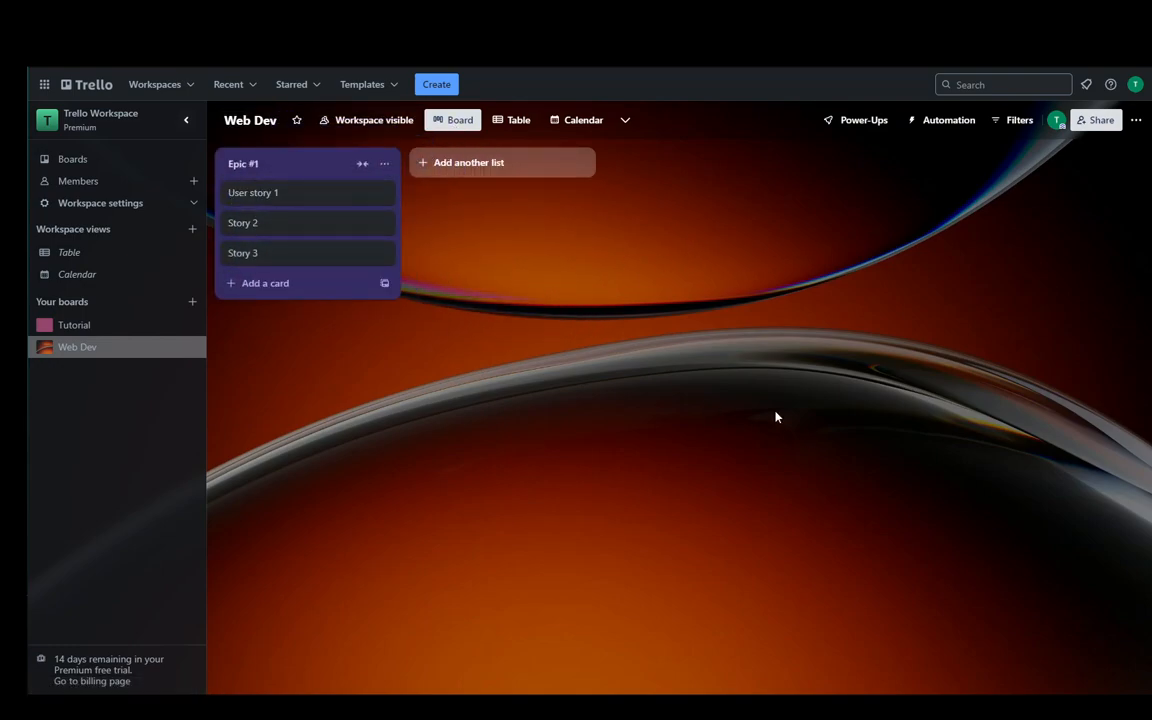
{"action": "mouse_move", "coordinate": [293, 613]}
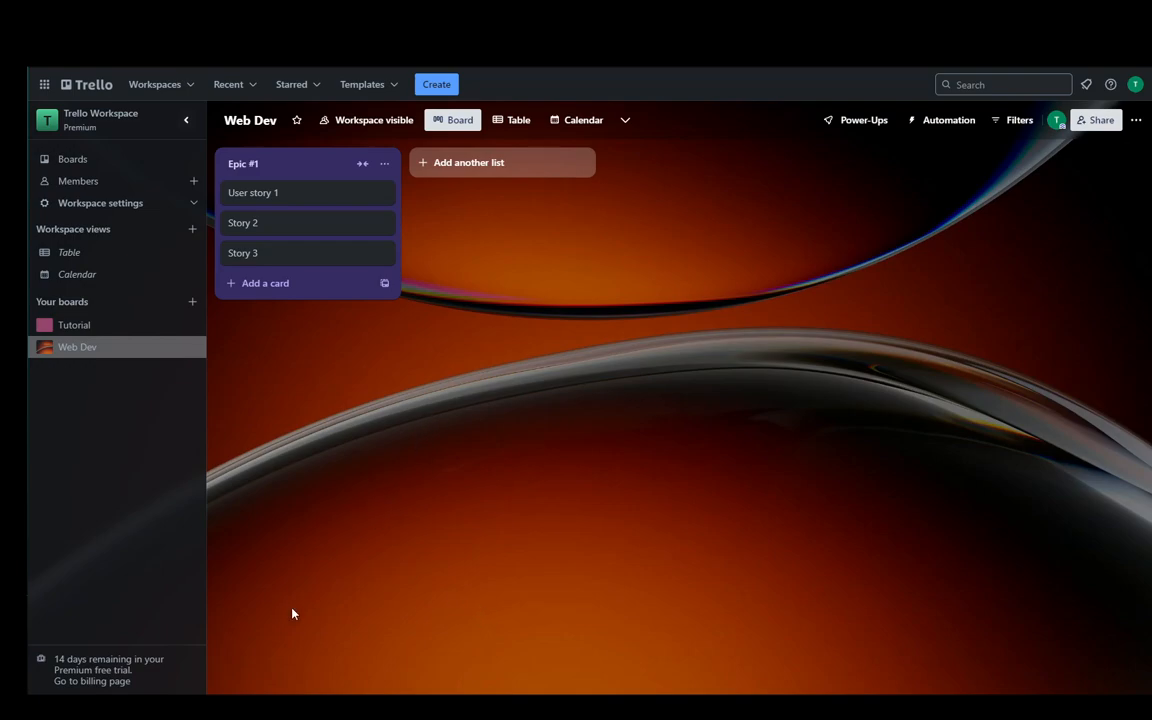
{"action": "mouse_move", "coordinate": [422, 490]}
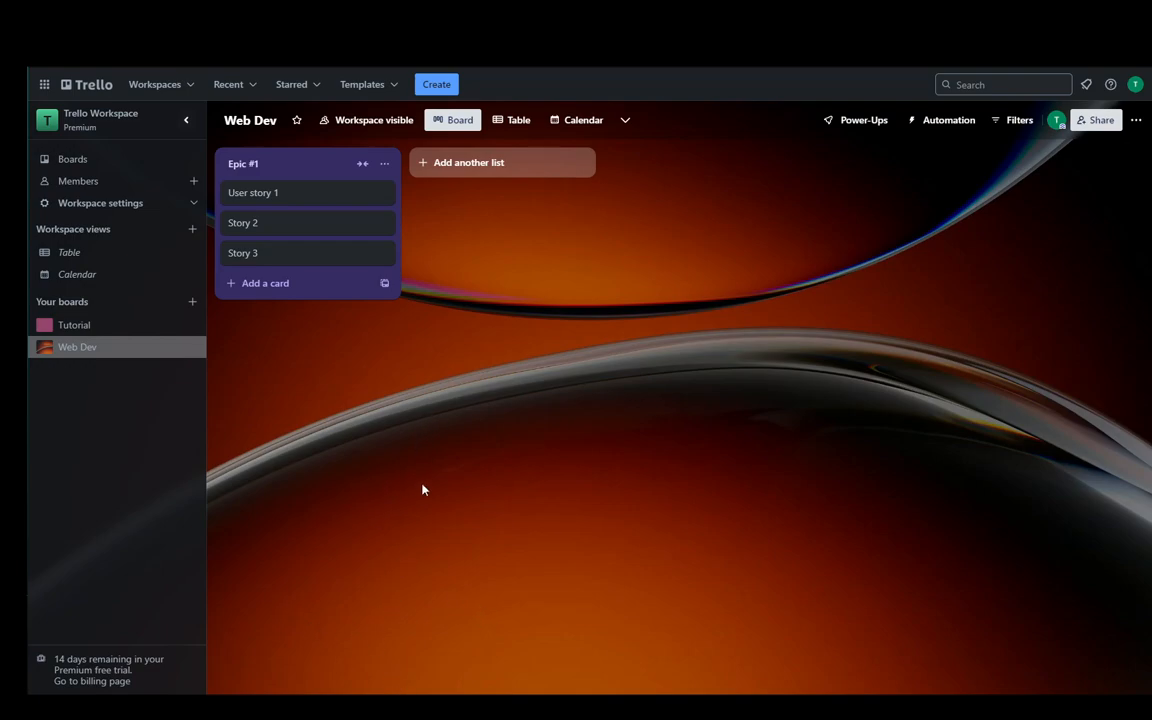